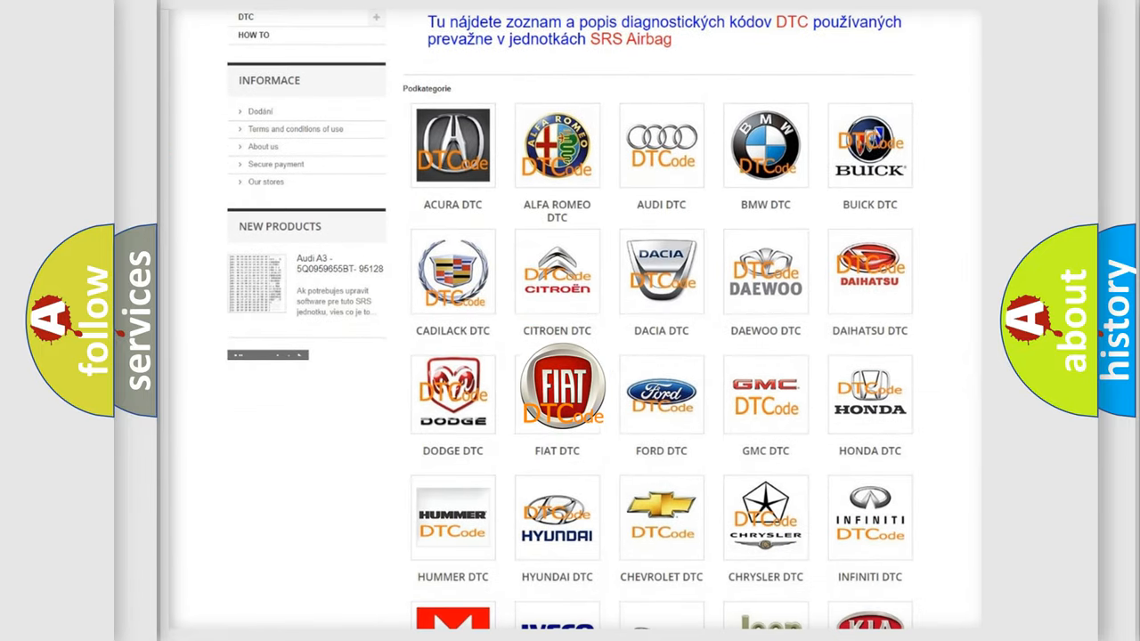
# Step: Open the FIAT DTC tile and scroll through the Fiat airbag code subcategories and back up
pyautogui.click(557, 387)
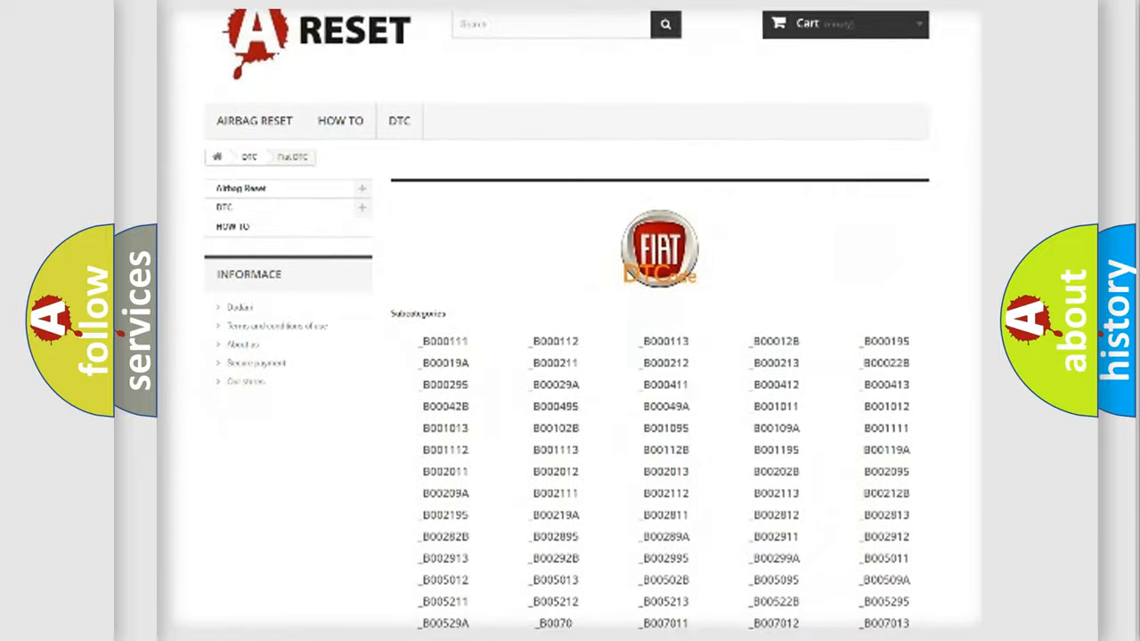
pyautogui.scroll(-3)
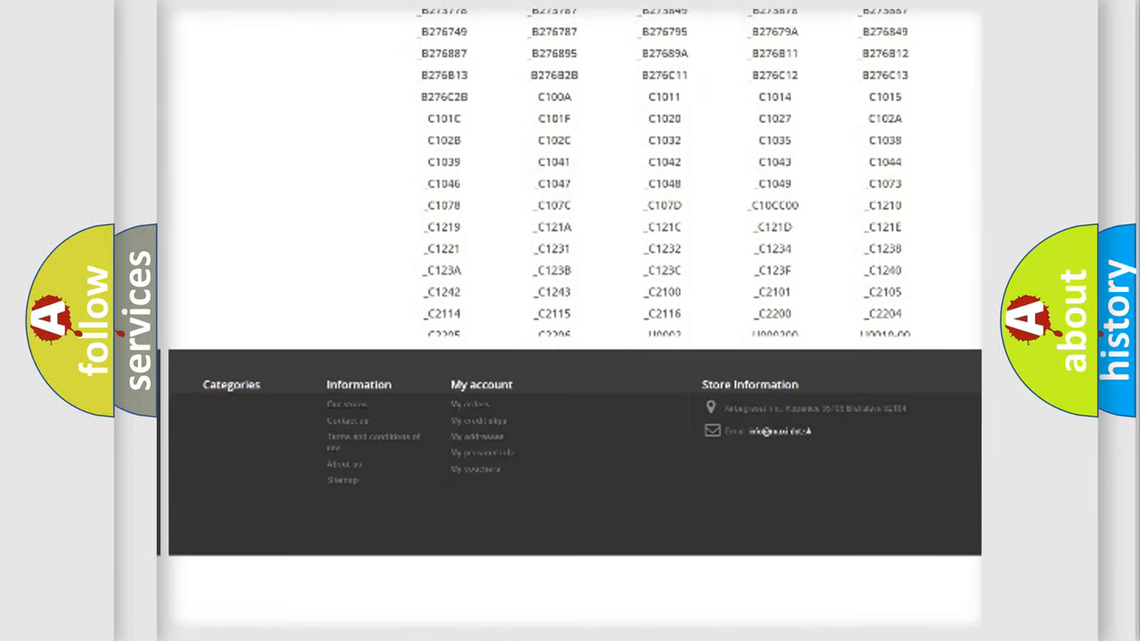
pyautogui.scroll(-3)
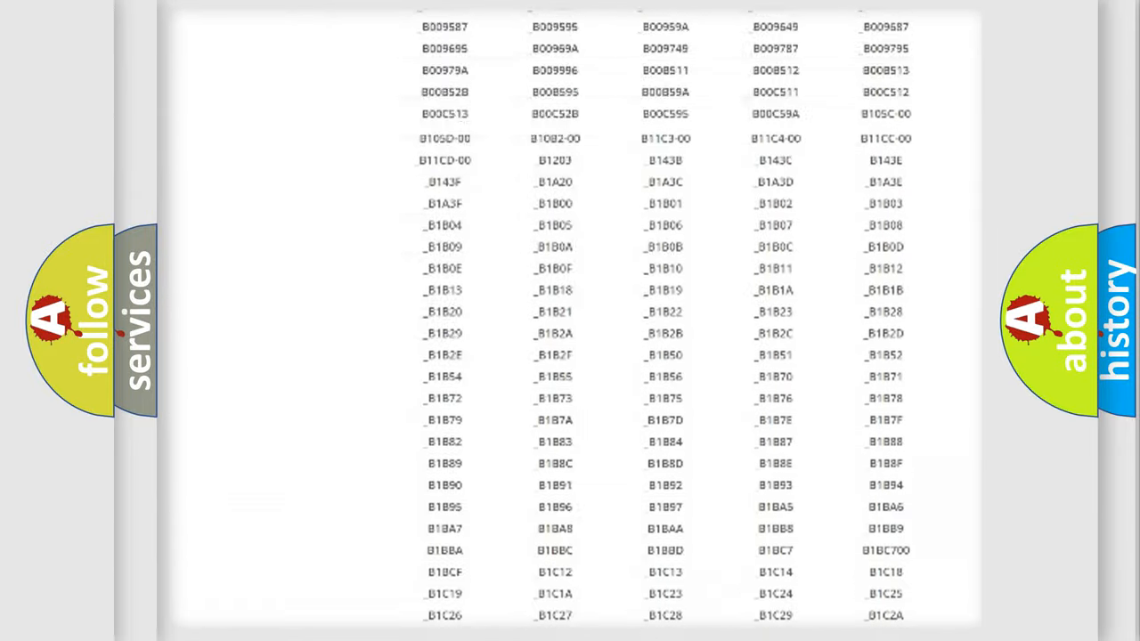
pyautogui.scroll(3)
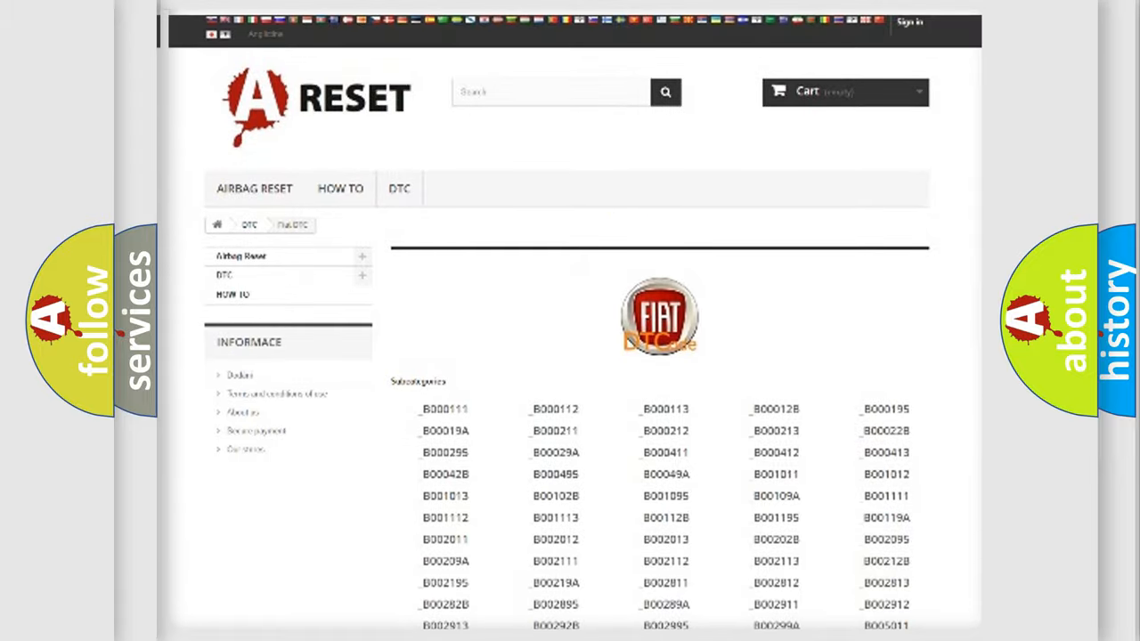